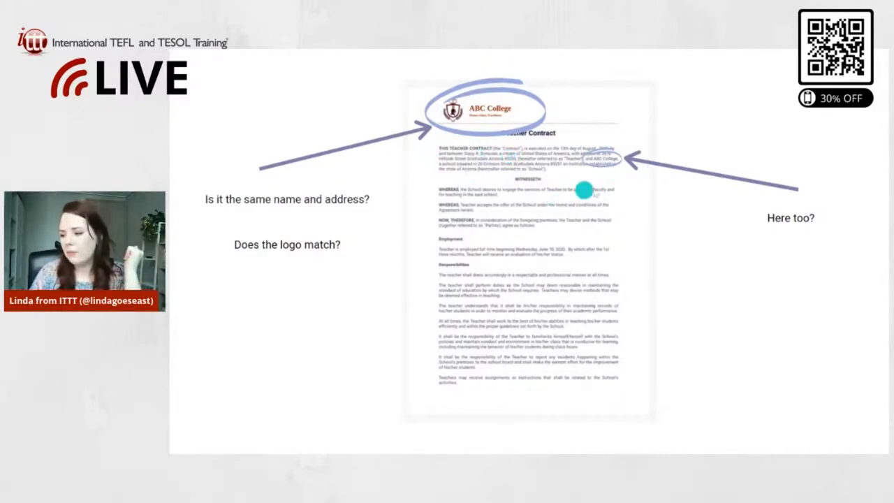
{"action": "mouse_move", "coordinate": [422, 143]}
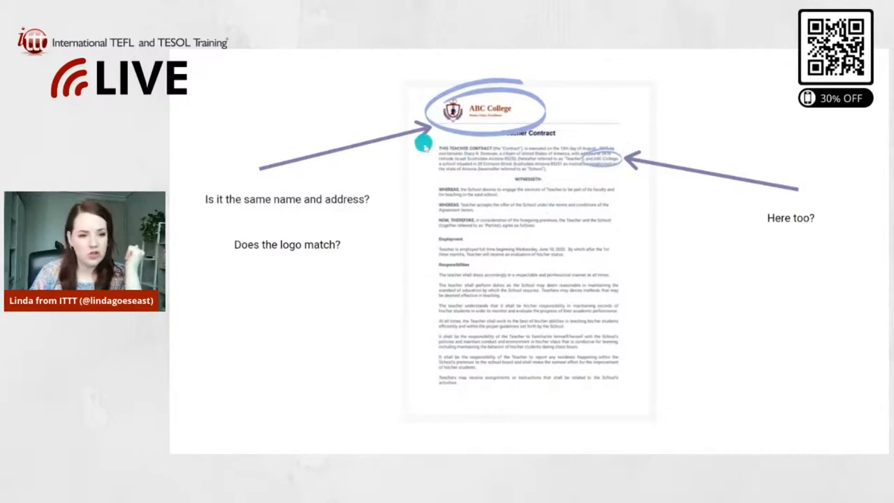